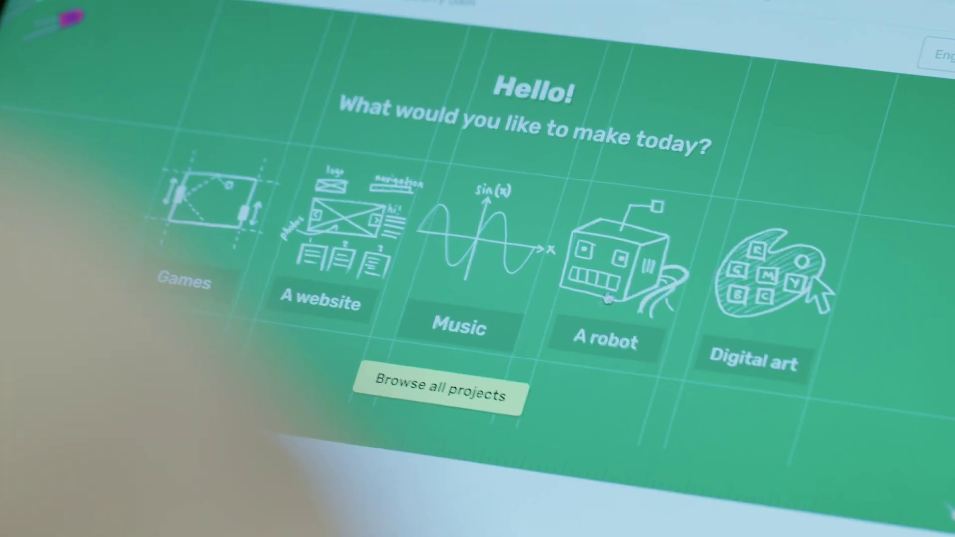
Open the full project catalogue showing projects like Reaction and Flappy Astronaut.
left_click(437, 394)
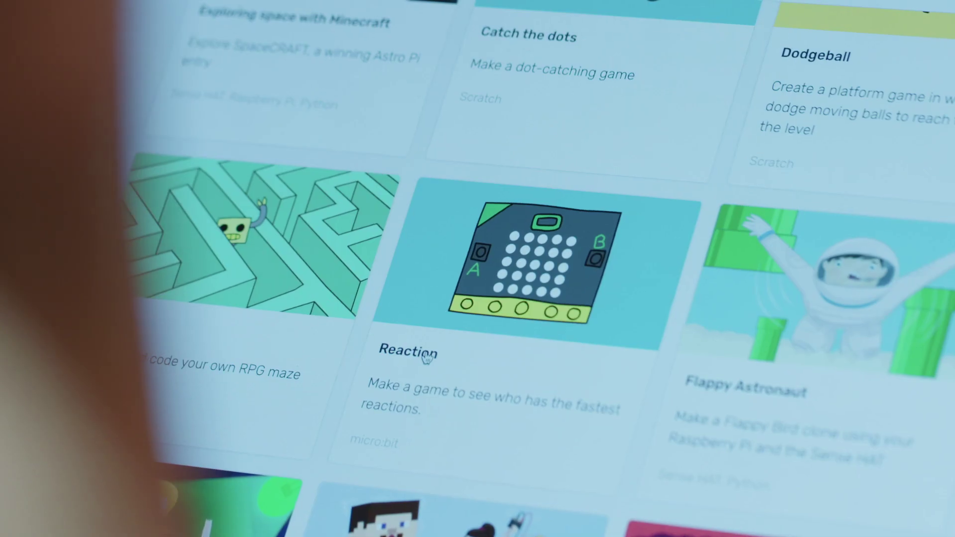